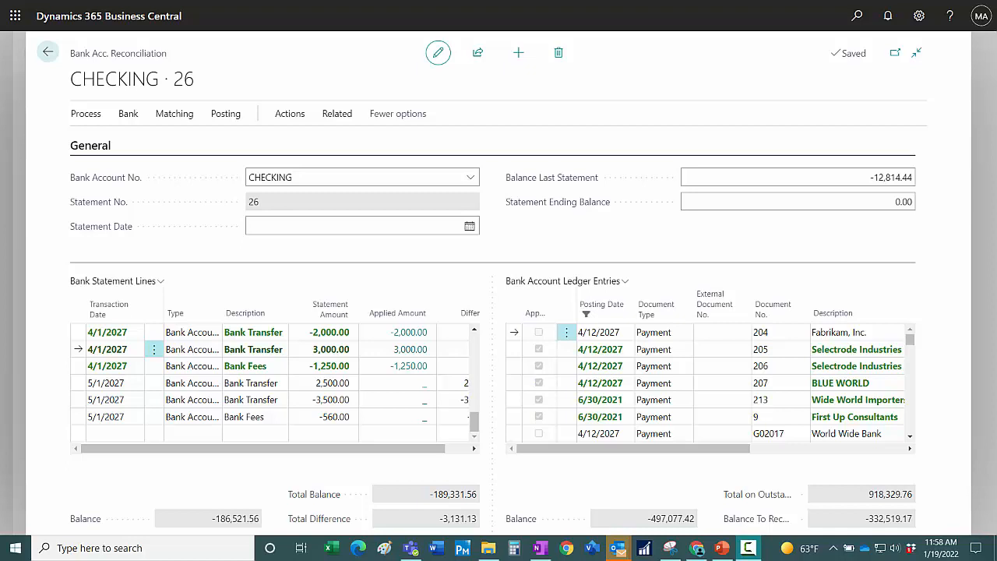
mouse_move(137, 511)
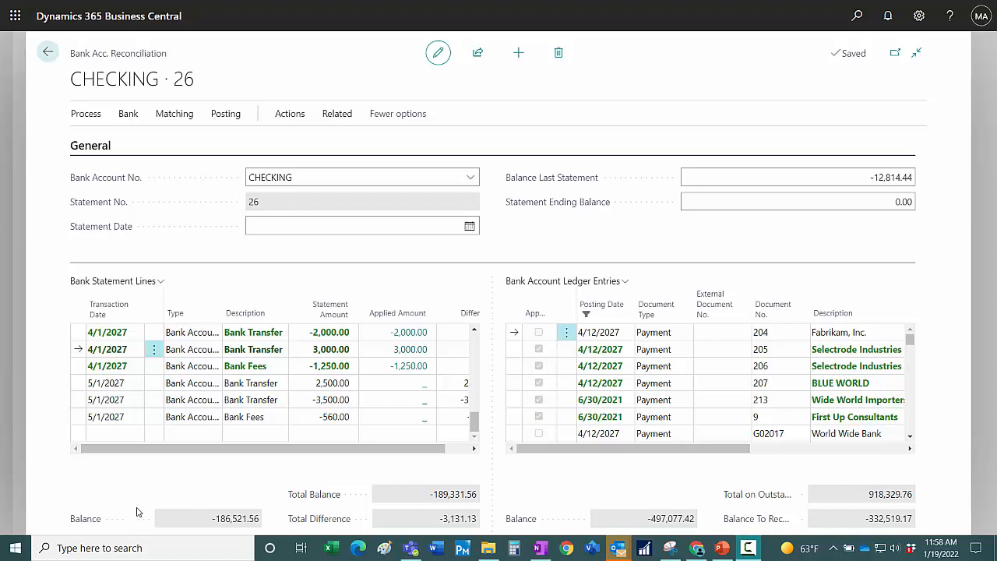
mouse_move(156, 397)
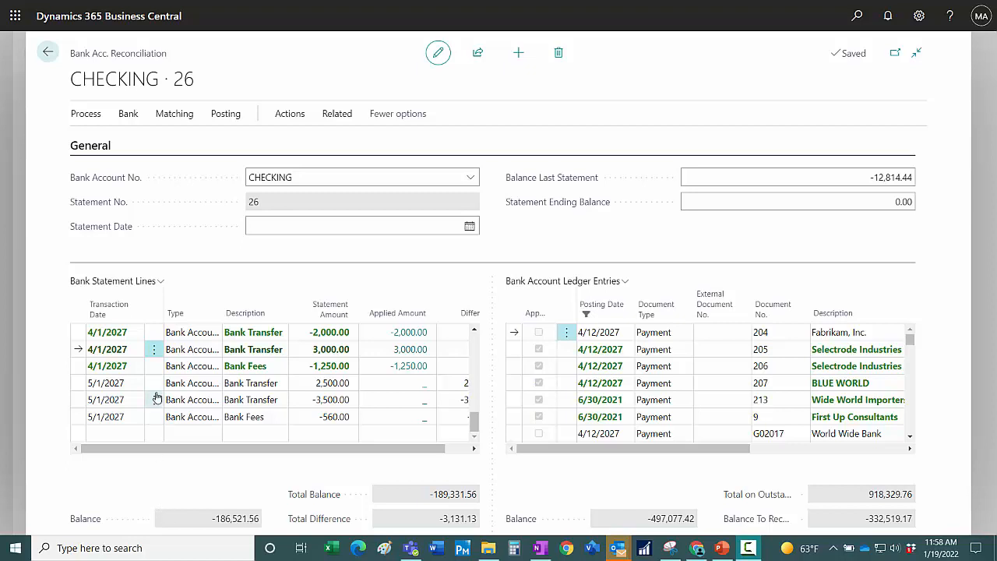
mouse_move(155, 416)
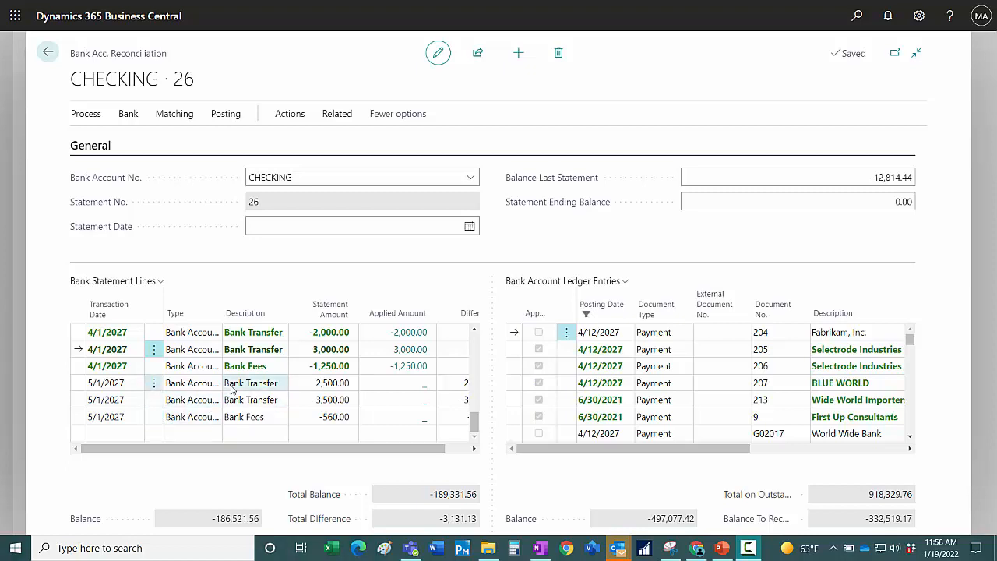
mouse_move(251, 383)
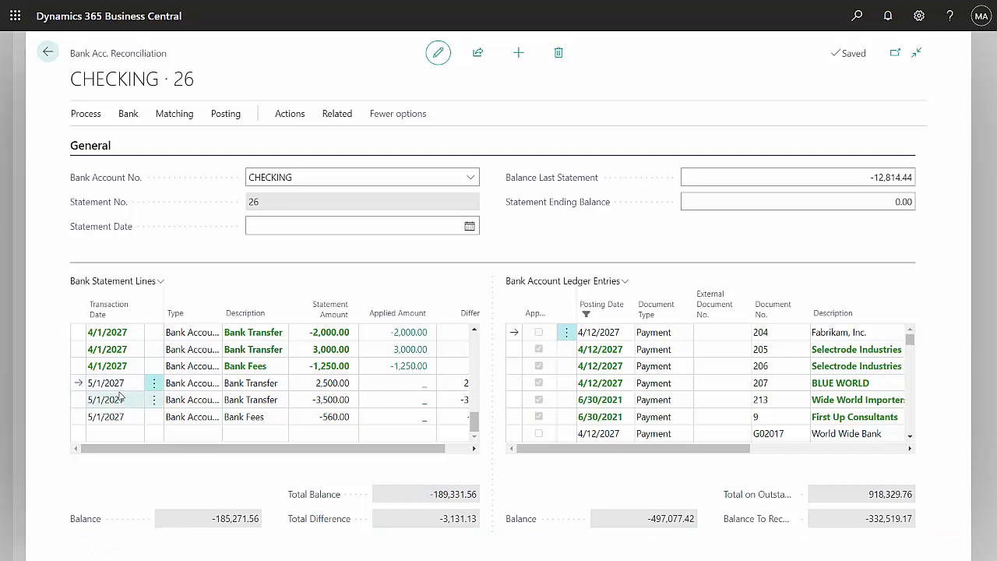
Step: Transfer the three 5/1/2027 statement lines to the GENERAL/DEFAULT journal batch as G00043–G00045
click(153, 383)
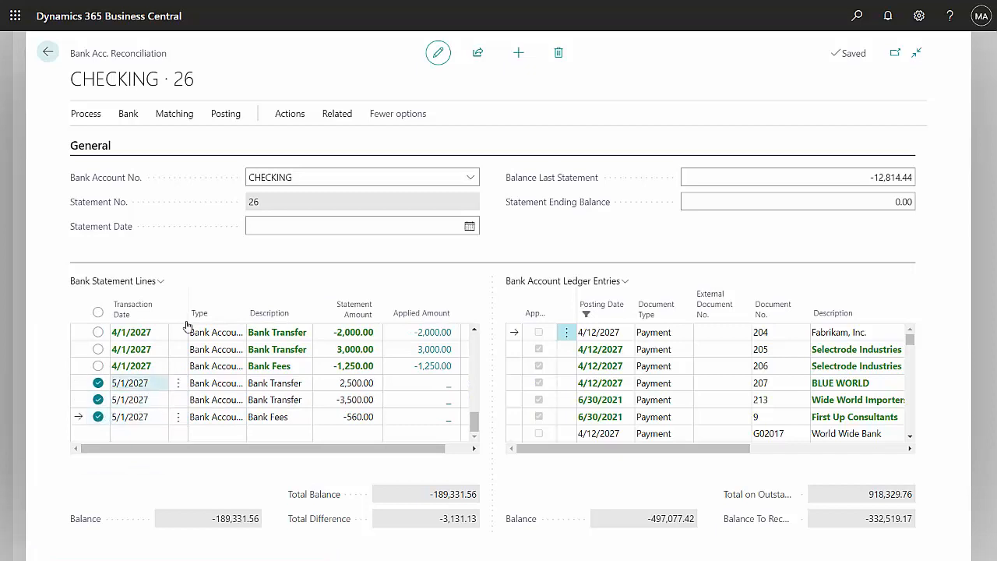
click(86, 112)
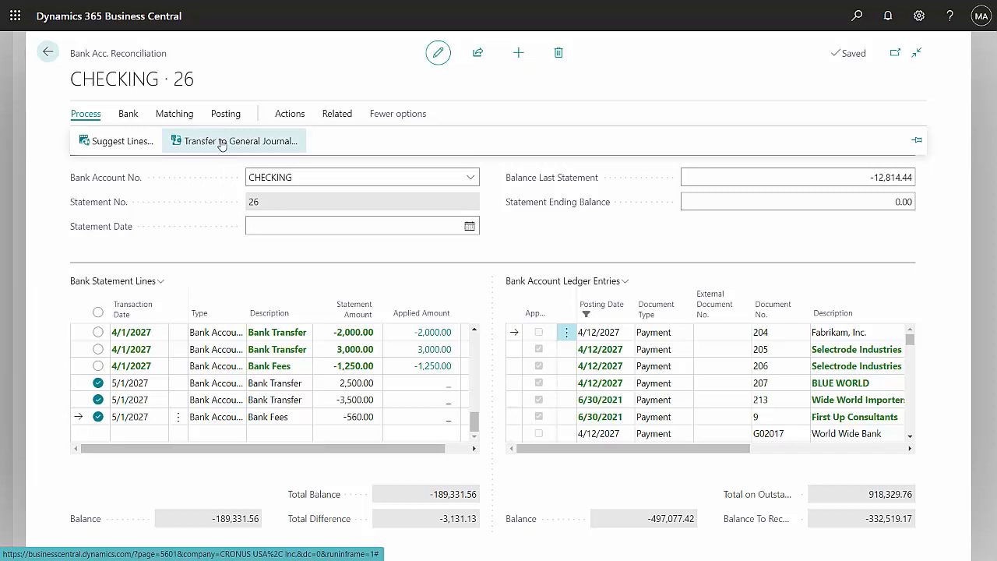
click(240, 140)
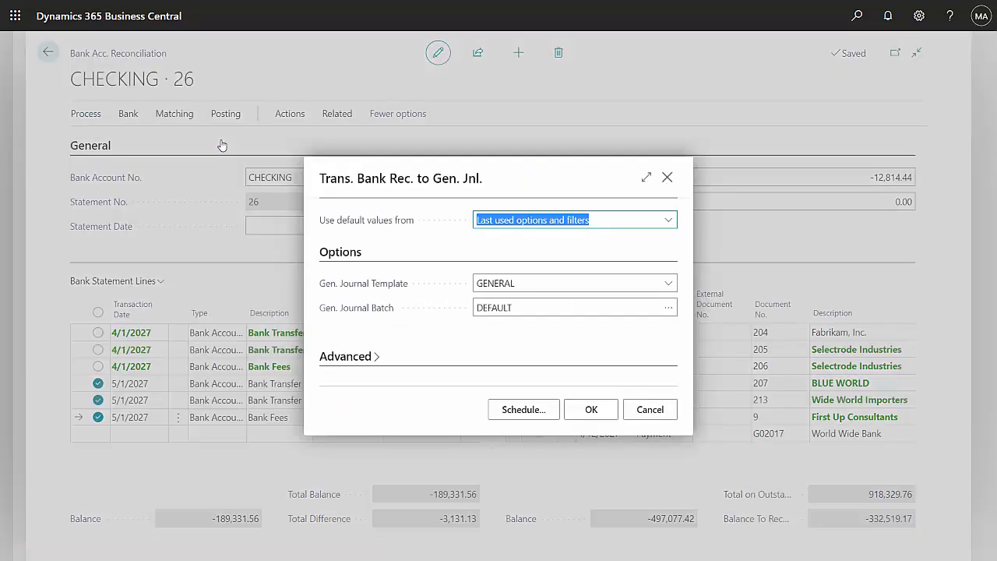
mouse_move(228, 146)
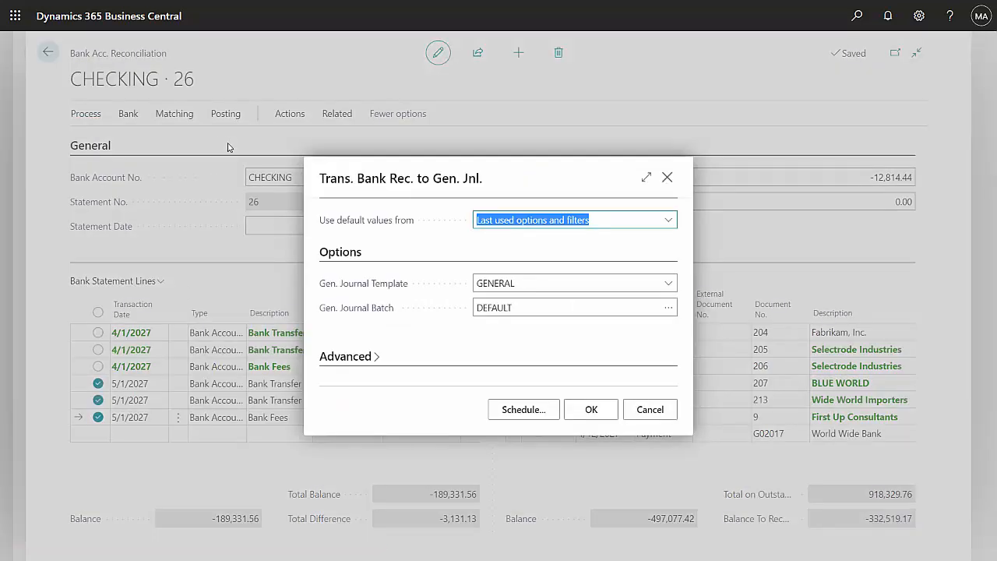
click(590, 408)
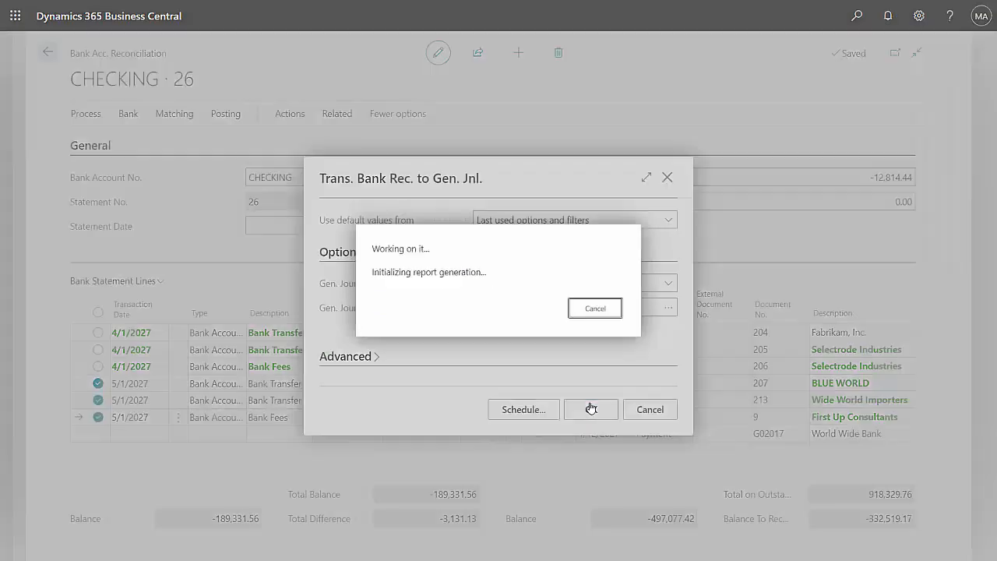
click(592, 408)
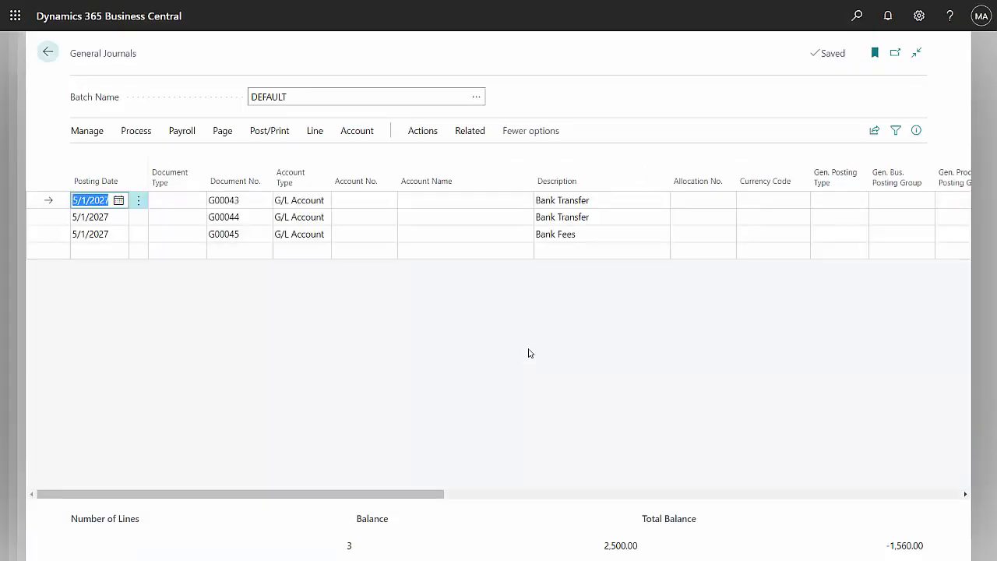
mouse_move(454, 312)
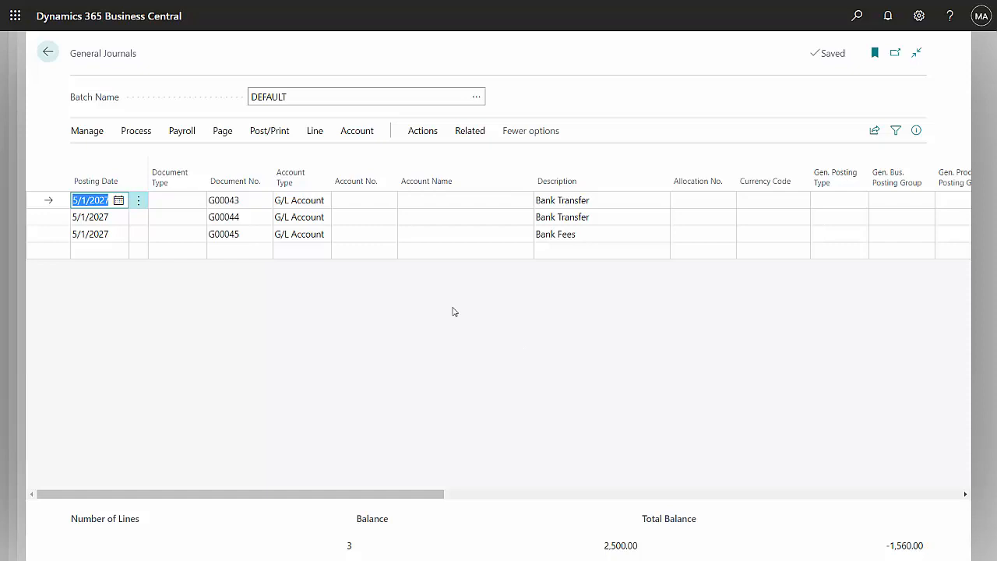
mouse_move(405, 254)
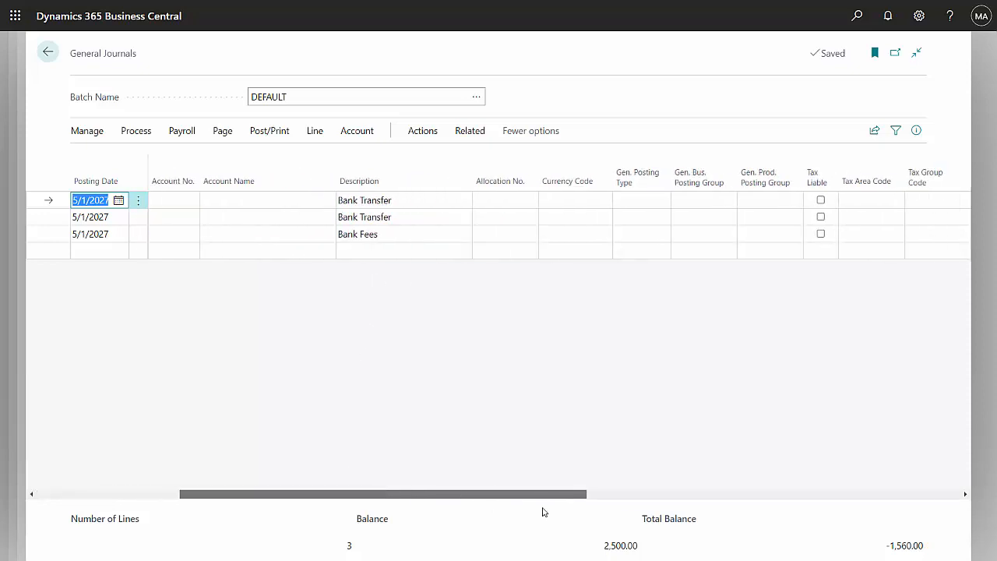
scroll(right, 3)
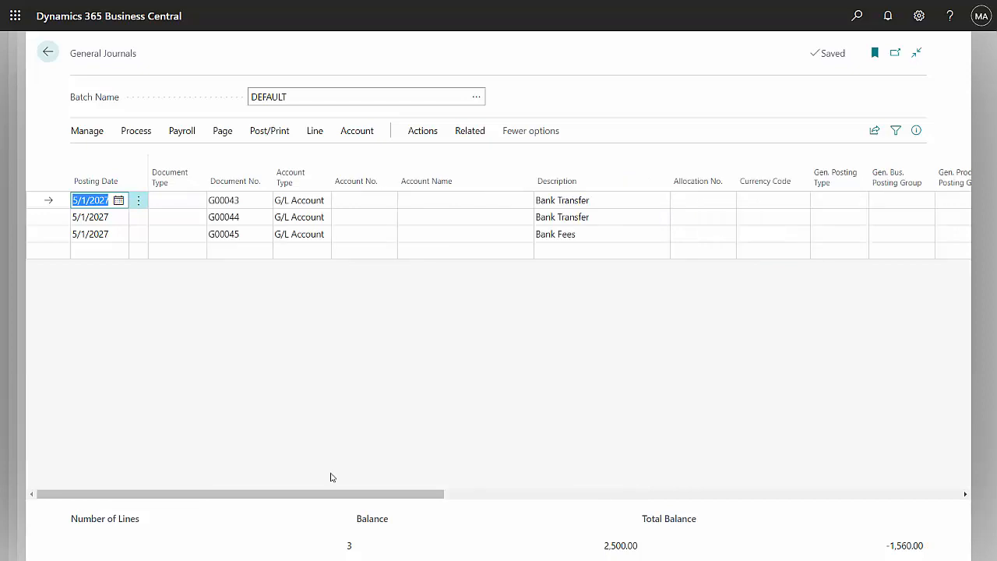
click(299, 200)
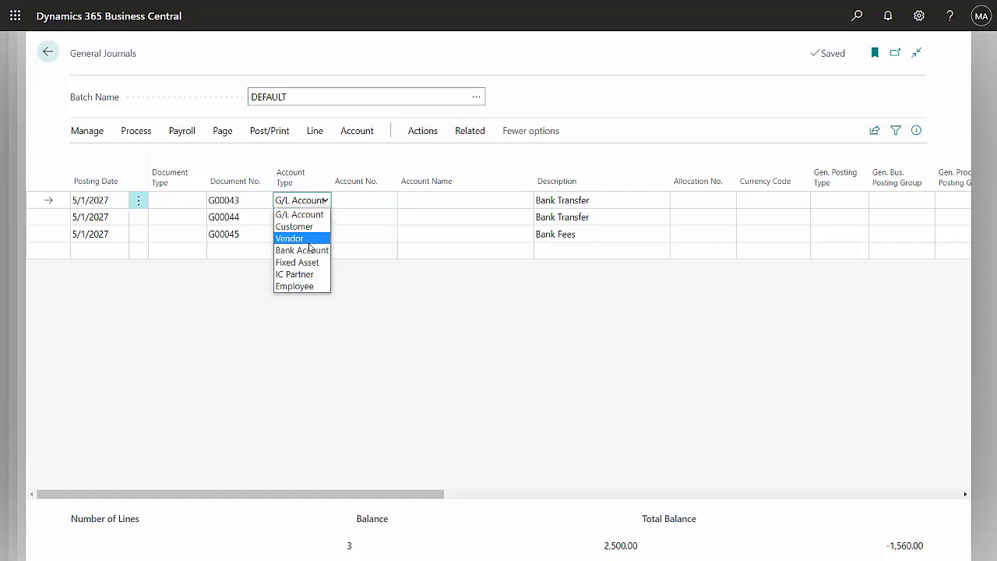
Step: Assign lines G00043–G00044 to bank account SAVINGS and G00045 to G/L account 60400 Bank Charges and Fees
click(302, 249)
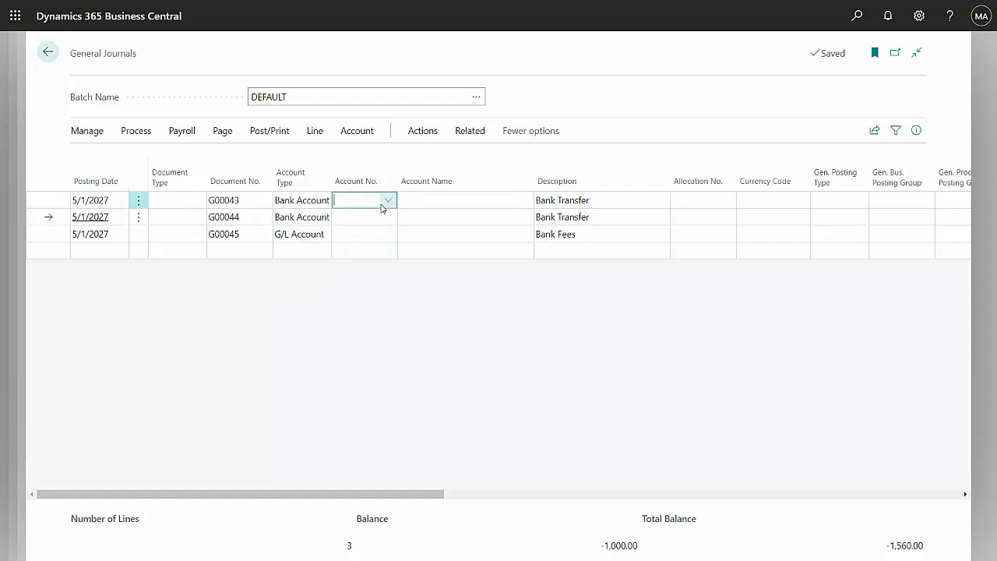
click(387, 199)
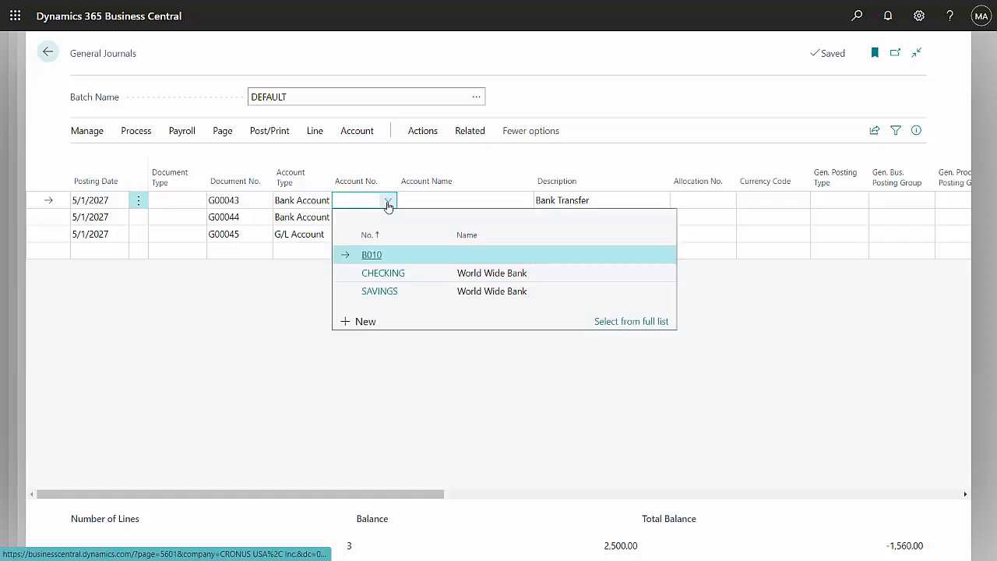
click(380, 292)
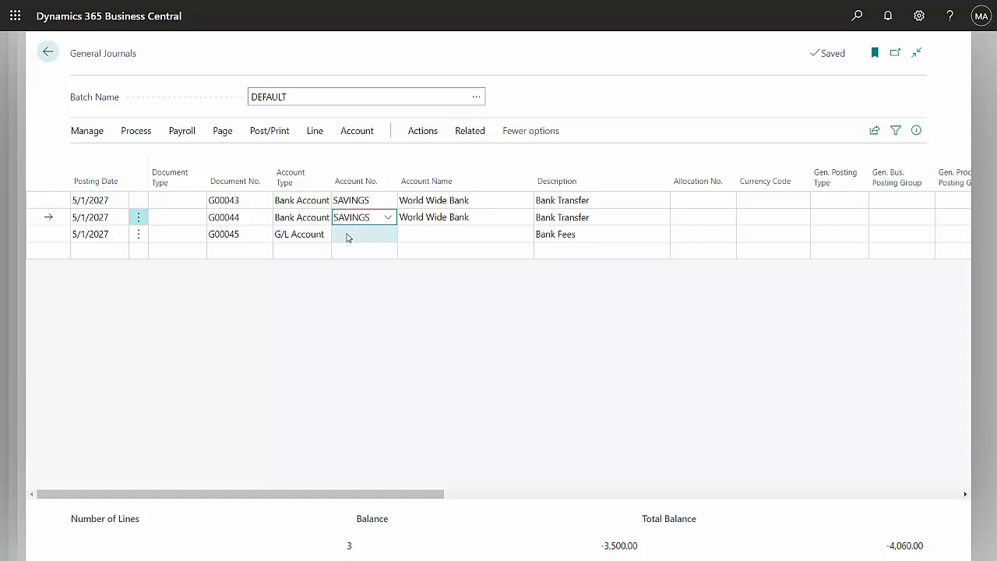
text(bank)
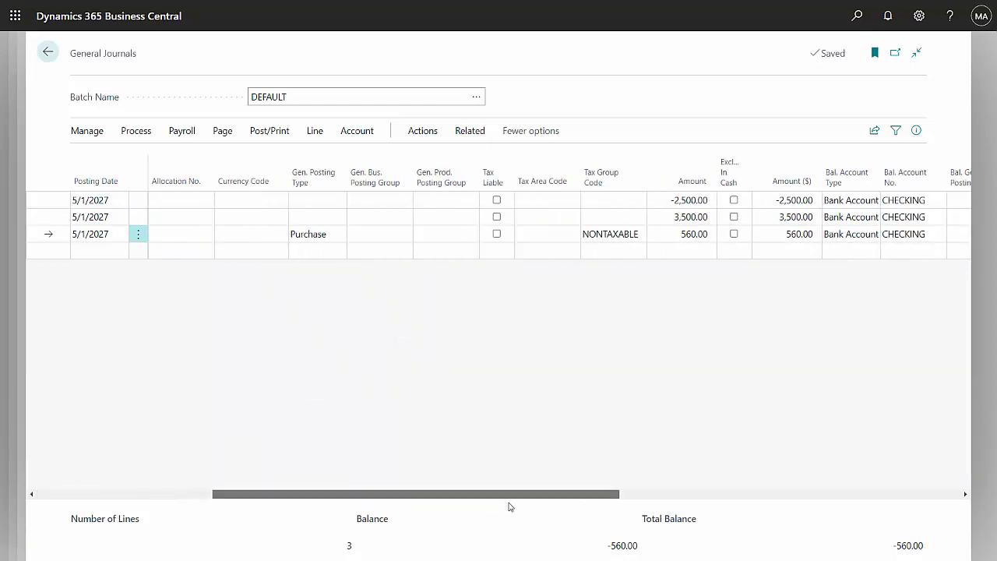
click(795, 199)
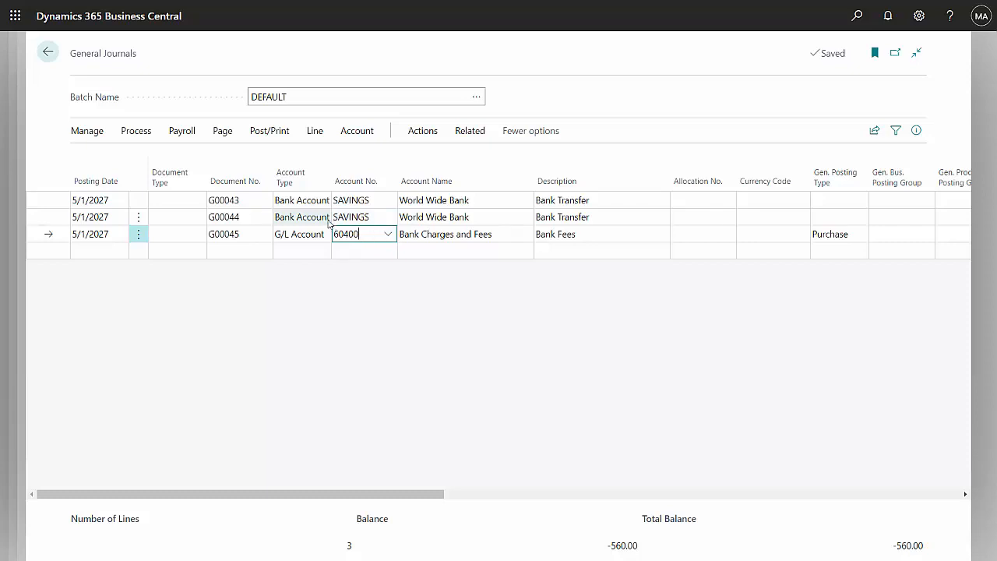
Step: Post the journal and reopen CHECKING reconciliation 26 showing the lines fully applied
click(268, 131)
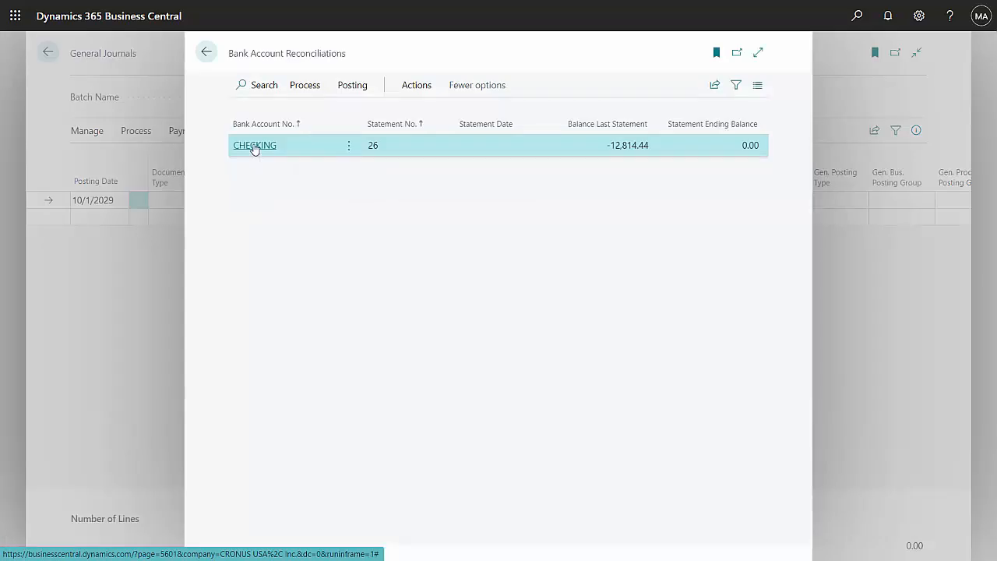
click(254, 145)
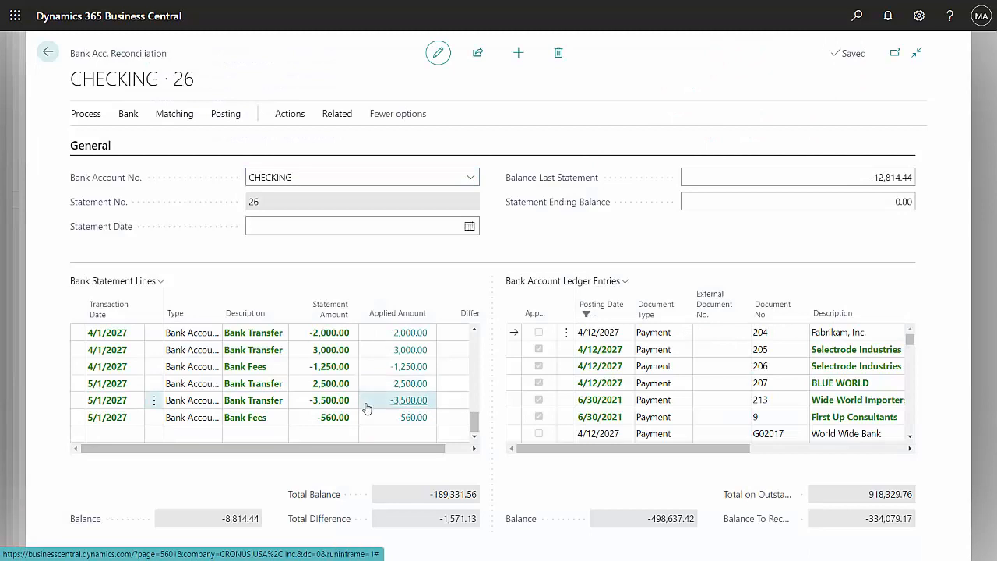
mouse_move(371, 415)
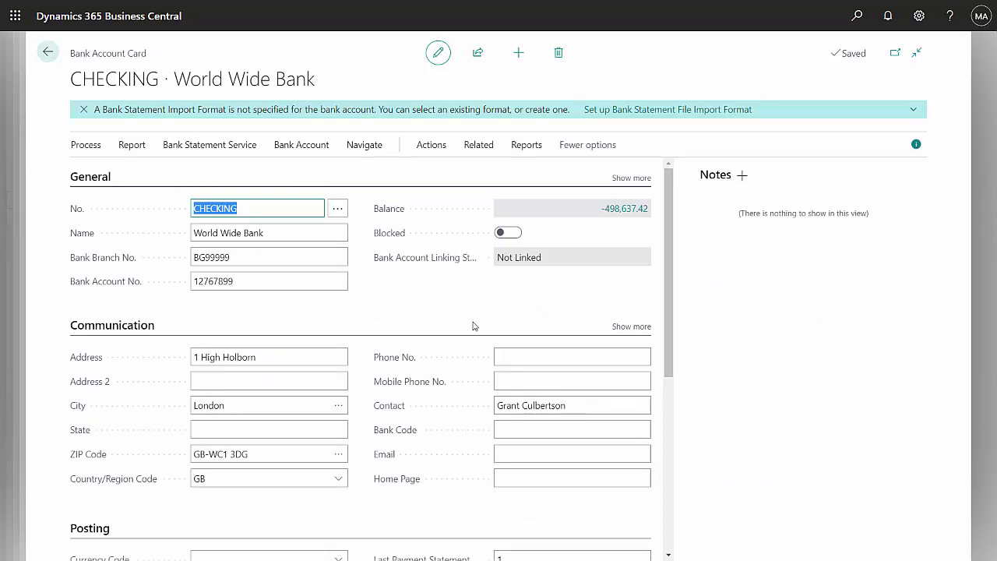
mouse_move(221, 224)
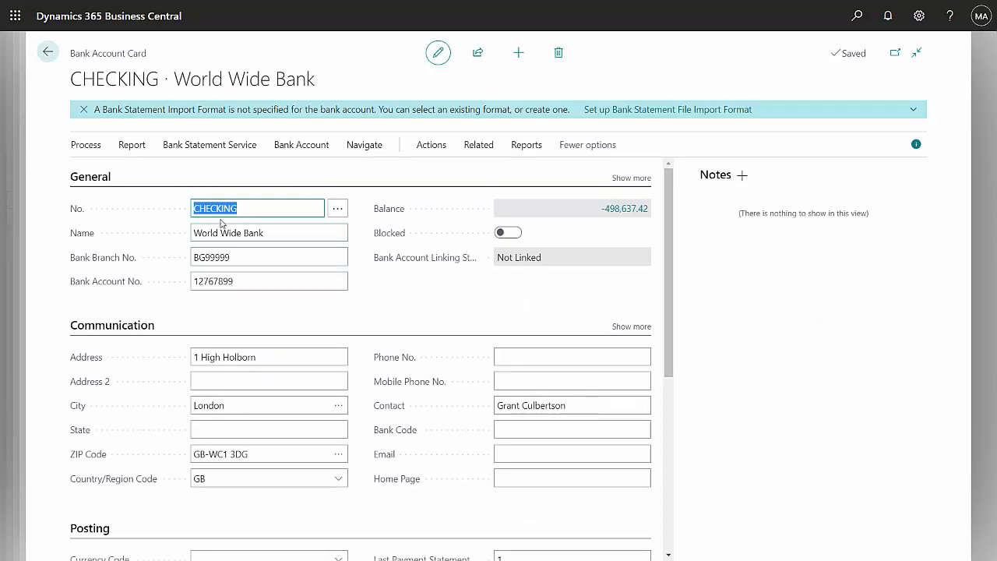
Step: Preview the Detail Trial Balance report for bank account CHECKING from the account card
click(131, 143)
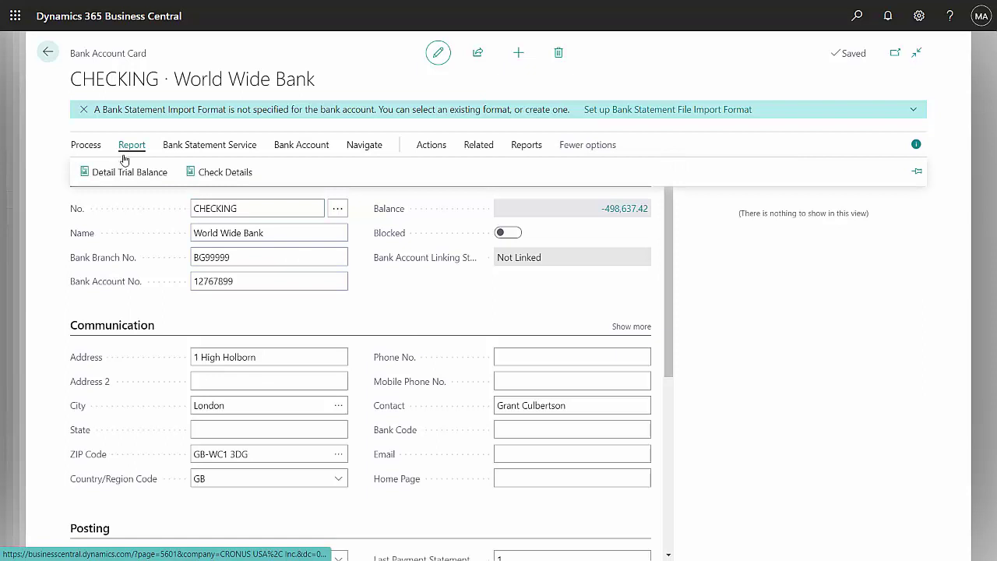
click(130, 172)
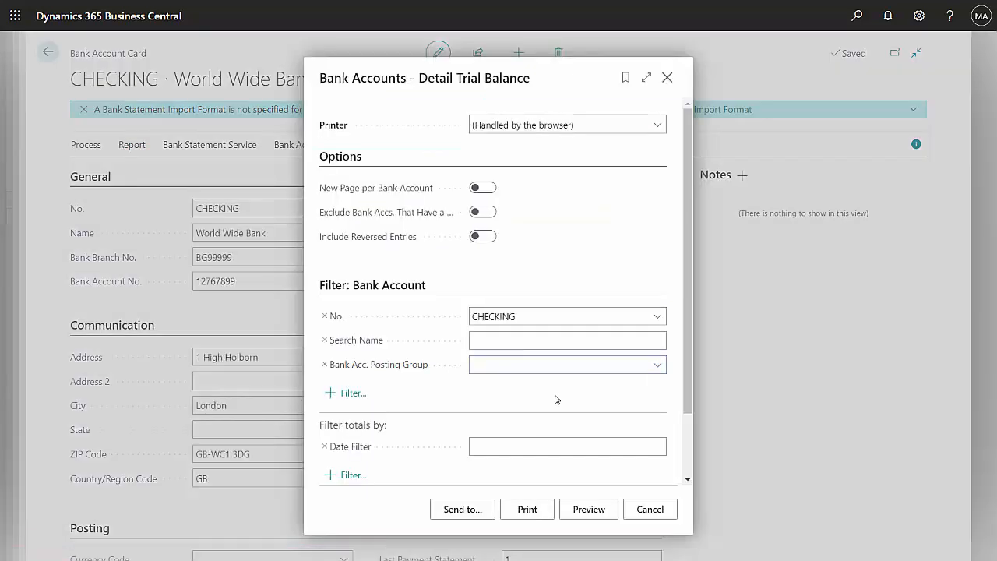
mouse_move(589, 508)
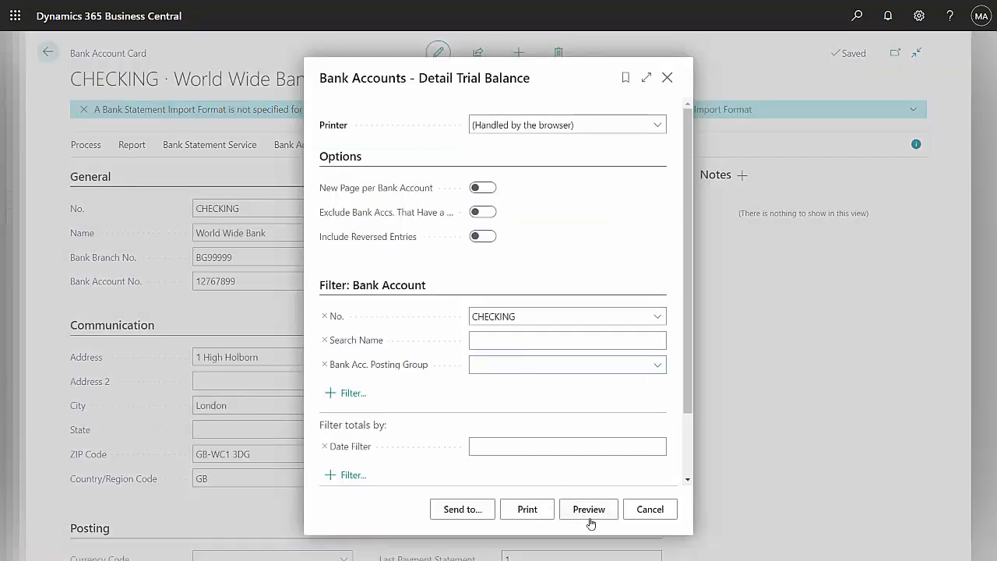
click(588, 508)
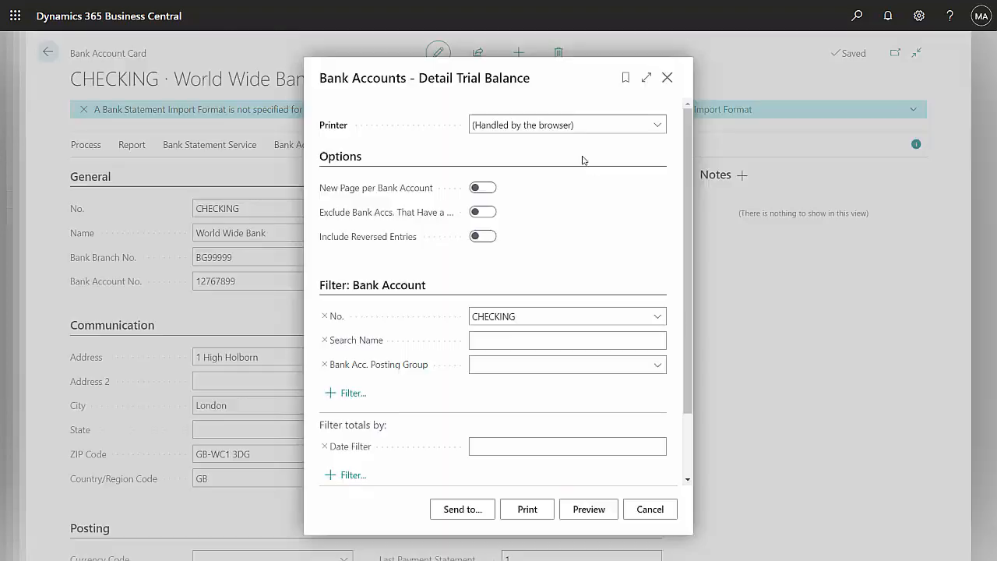
click(654, 317)
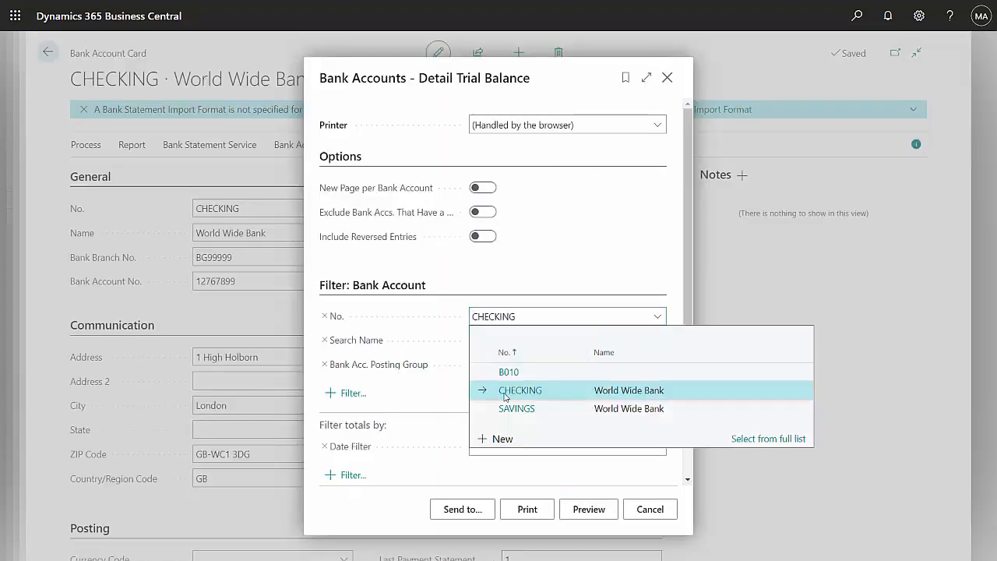